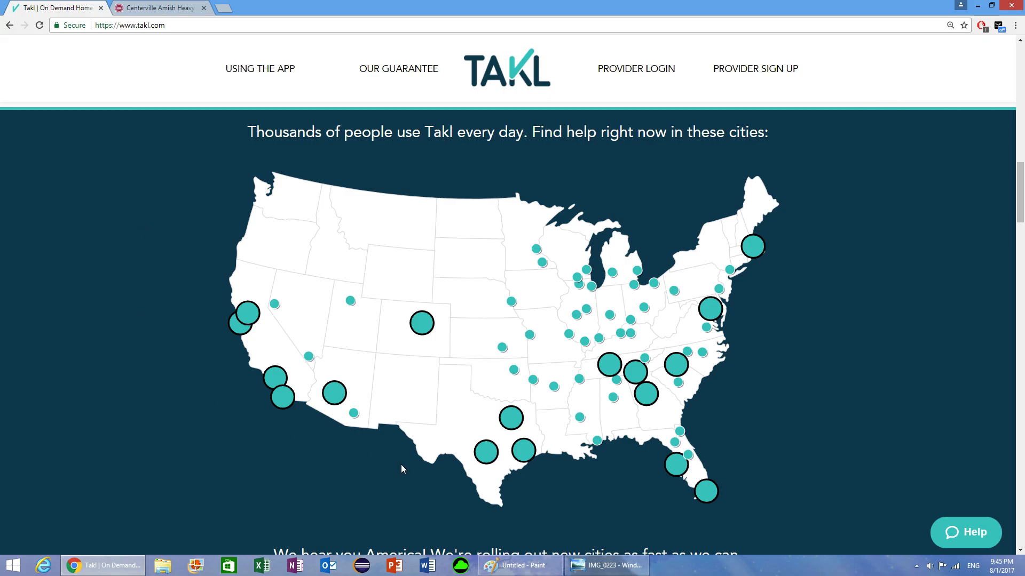
# Step: Scroll the Takl homepage down to the Handyman, Yard Work and Housekeeping service cards
pyautogui.click(519, 565)
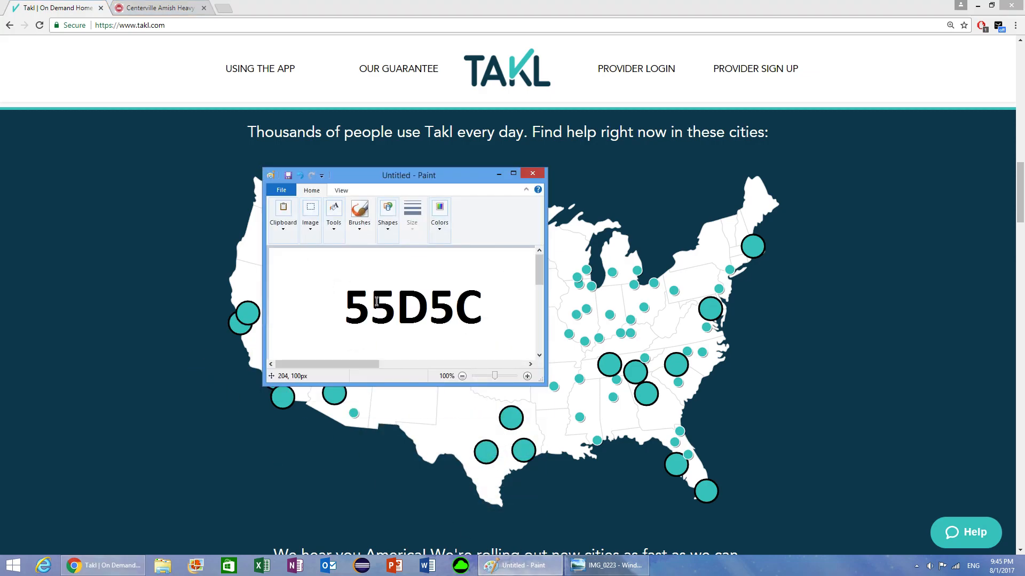
pyautogui.moveTo(324, 299)
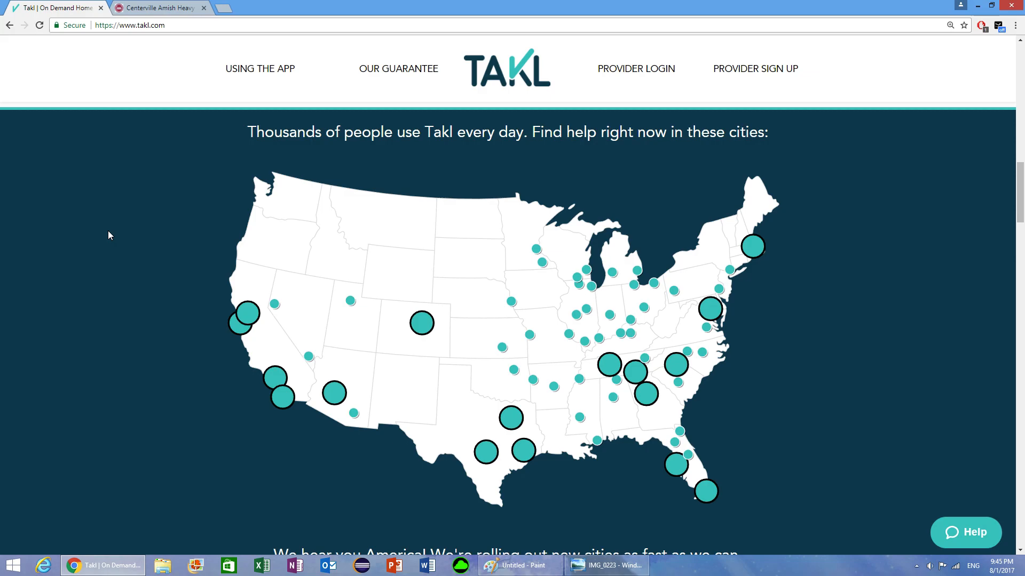
pyautogui.scroll(-3)
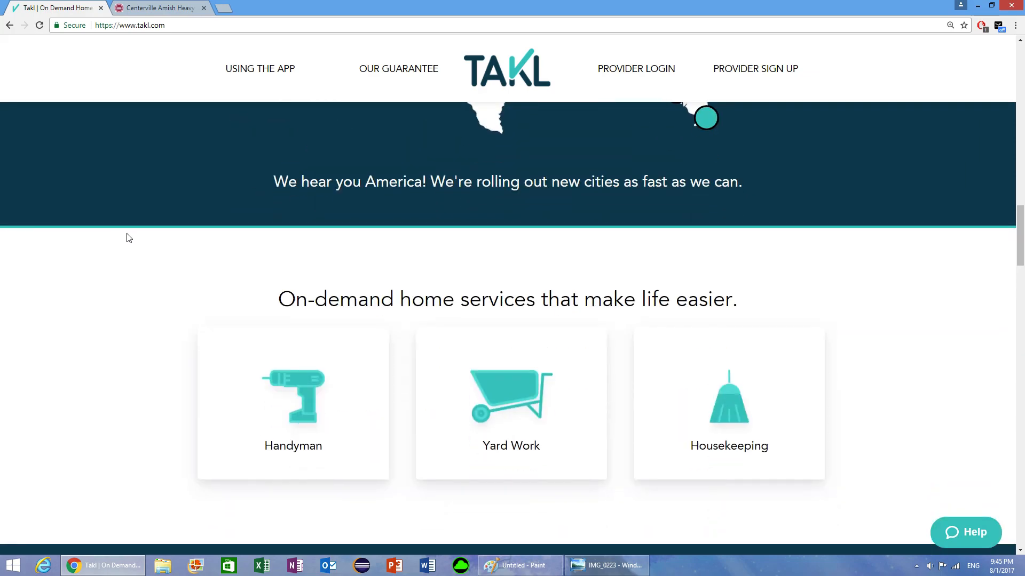
pyautogui.moveTo(184, 275)
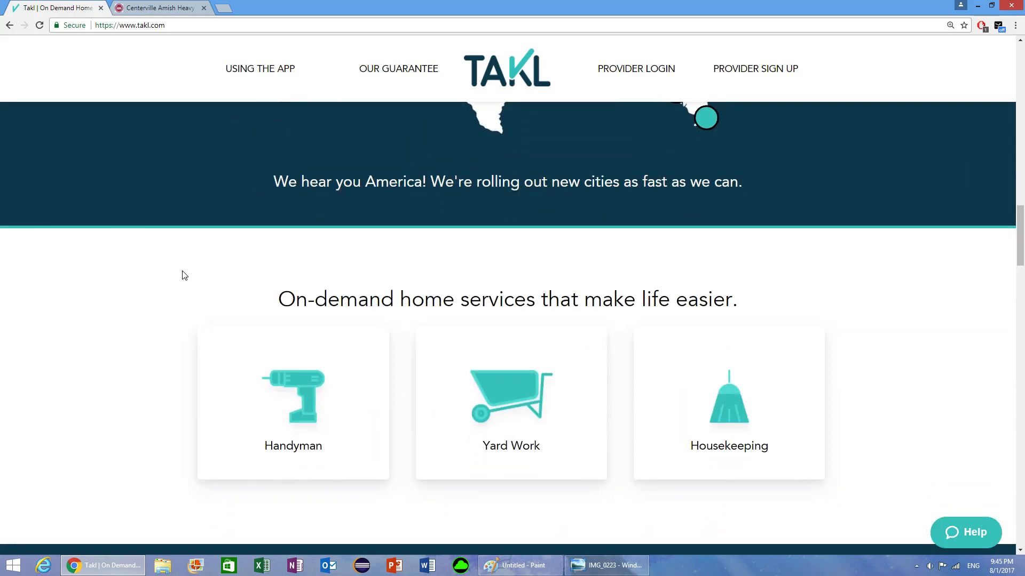
pyautogui.moveTo(491, 468)
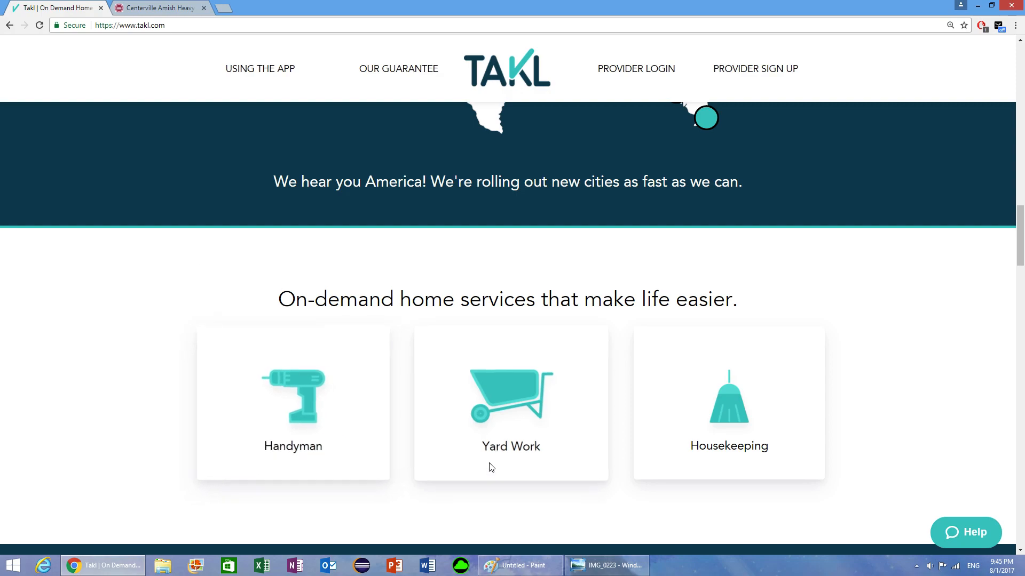
pyautogui.moveTo(260, 279)
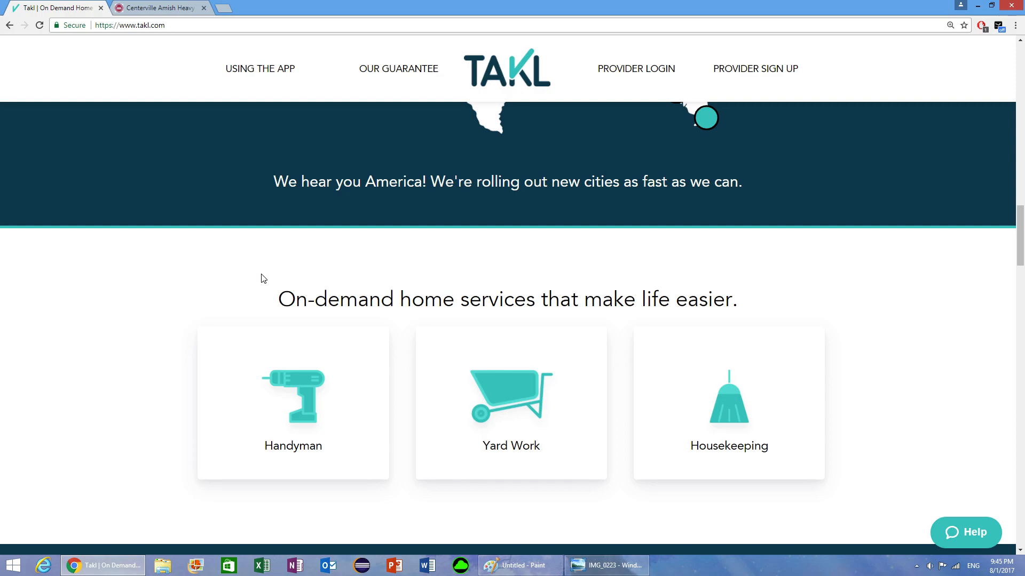
# Step: Scroll back up to the cities map showing the Los Angeles Area coverage card
pyautogui.scroll(3)
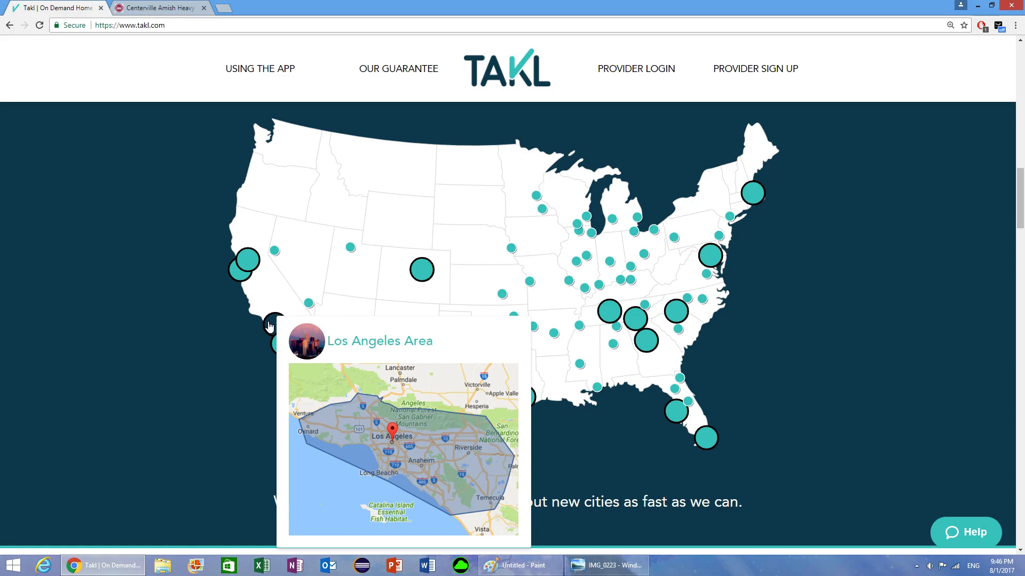
pyautogui.moveTo(210, 328)
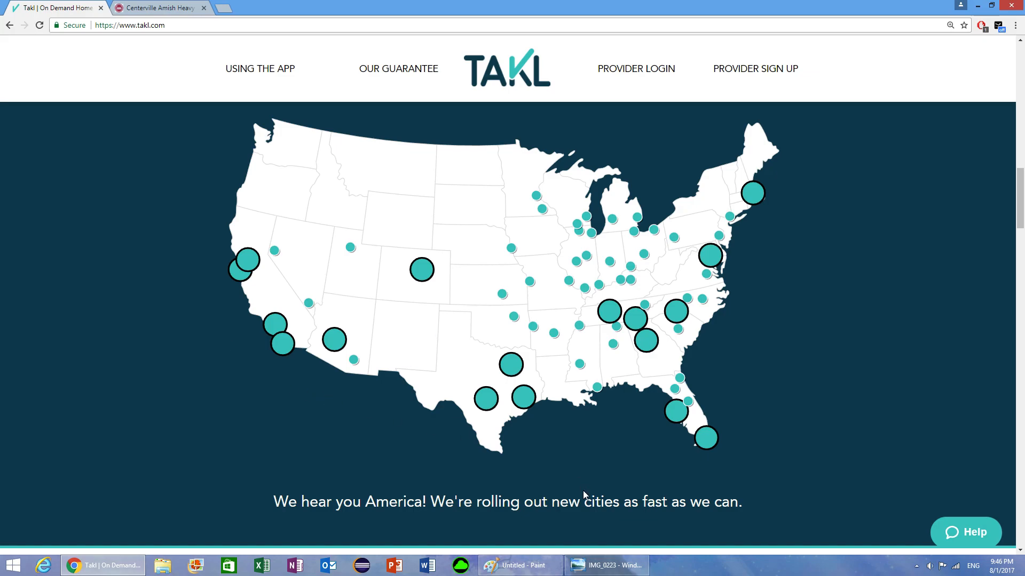
# Step: Bring up the IMG_0223 My Skills screenshot in Windows Photo Viewer
pyautogui.click(605, 565)
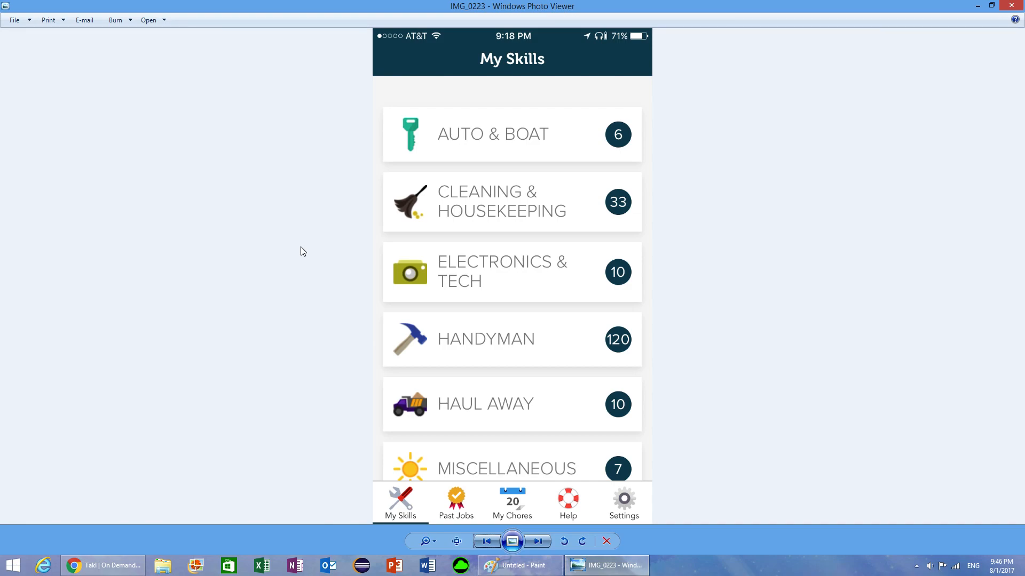
pyautogui.moveTo(503, 205)
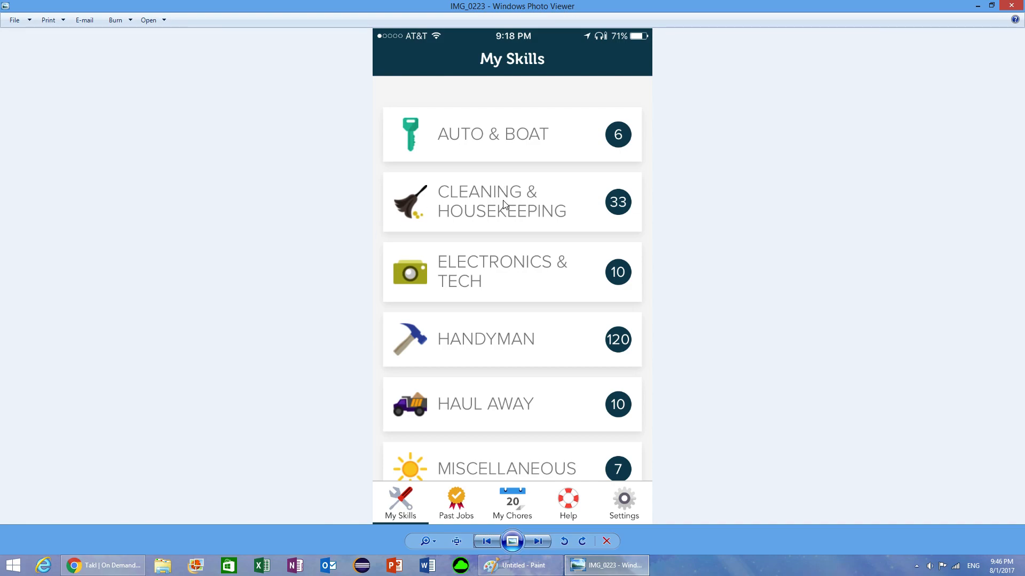
pyautogui.moveTo(491, 408)
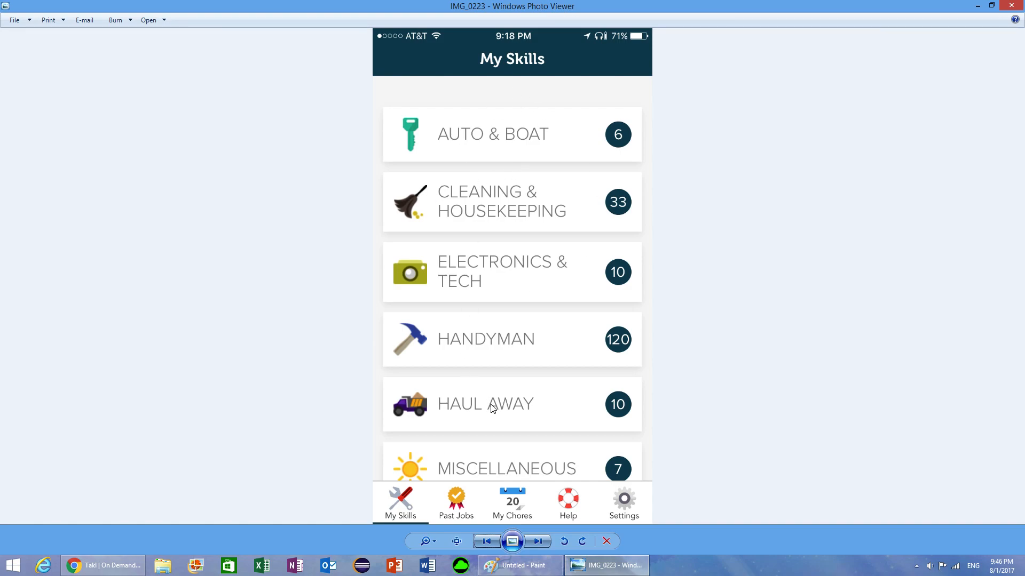
pyautogui.moveTo(536, 451)
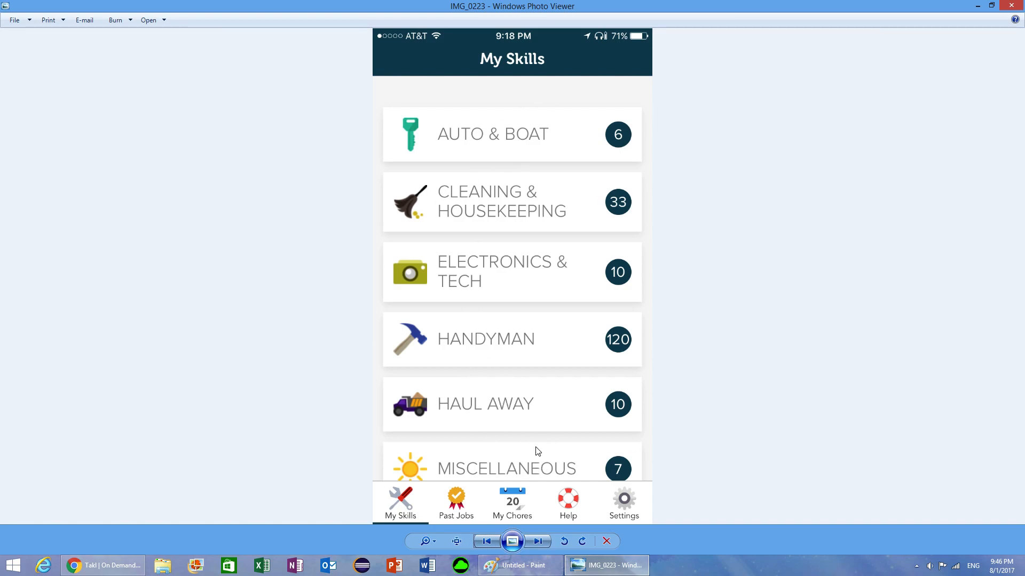
# Step: Advance to the next screenshot showing Move, Pets & Animals, Yard and Your Custom Job
pyautogui.click(537, 542)
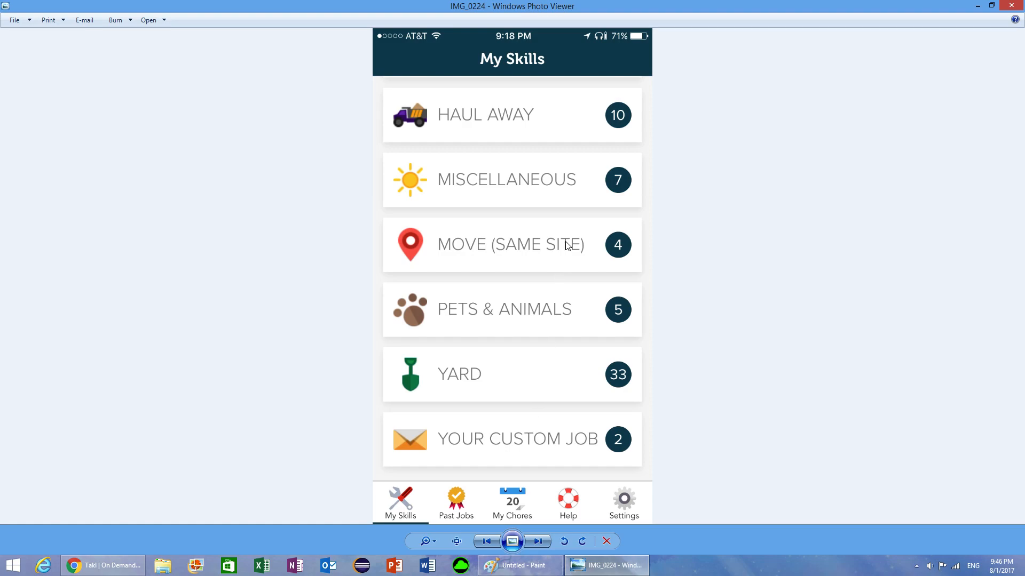
pyautogui.moveTo(368, 283)
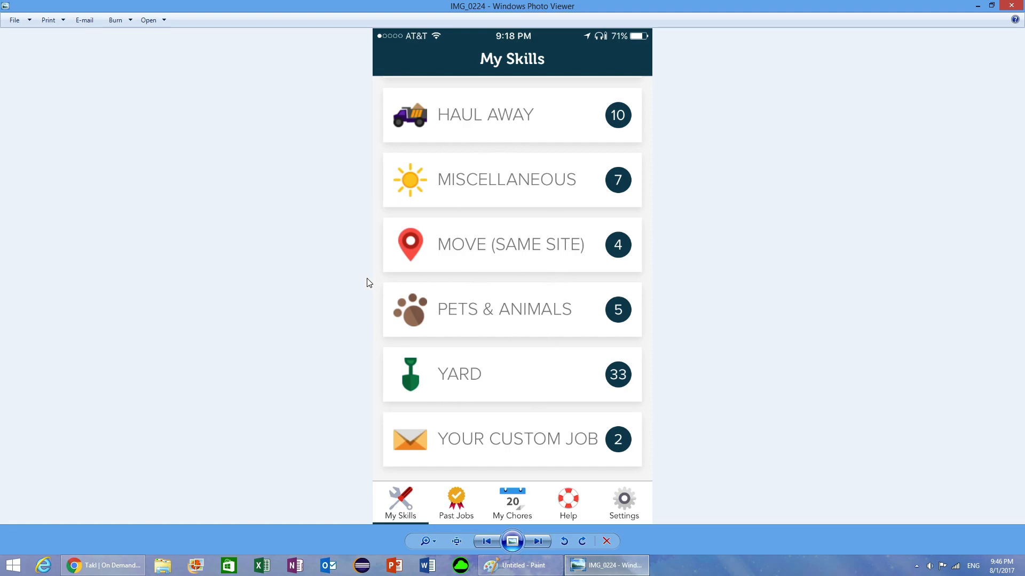
pyautogui.moveTo(543, 460)
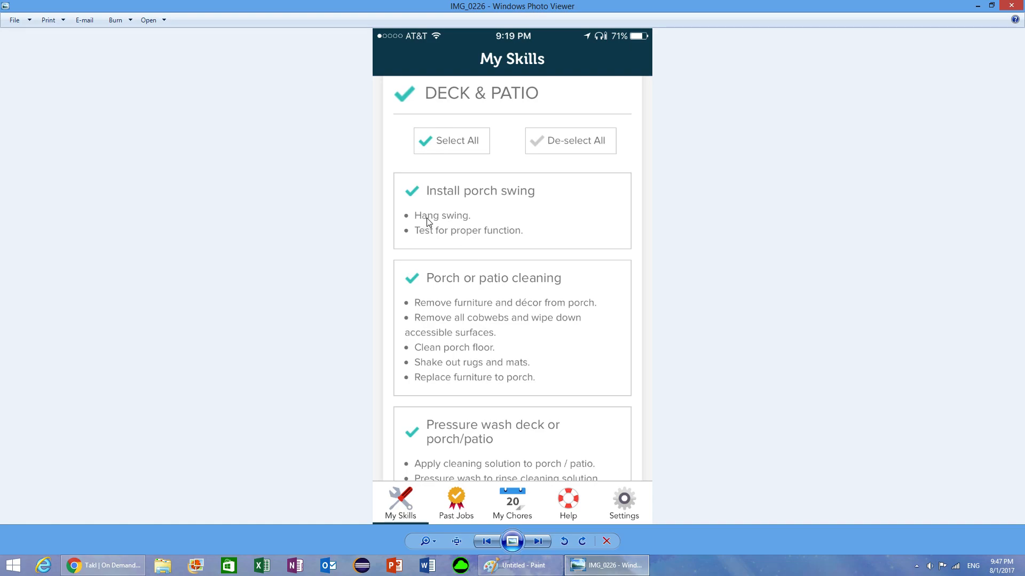
pyautogui.moveTo(442, 198)
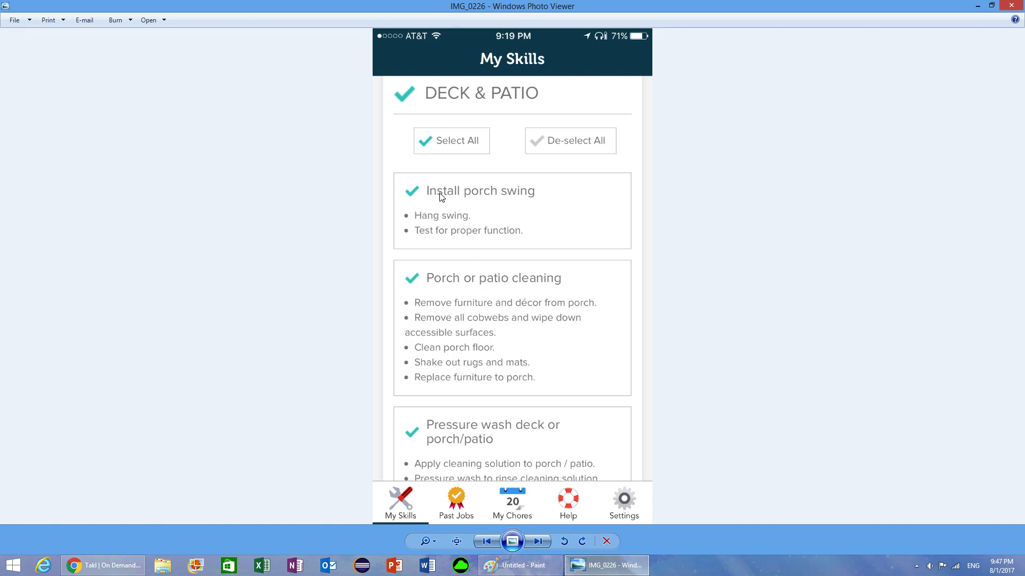
pyautogui.moveTo(486, 244)
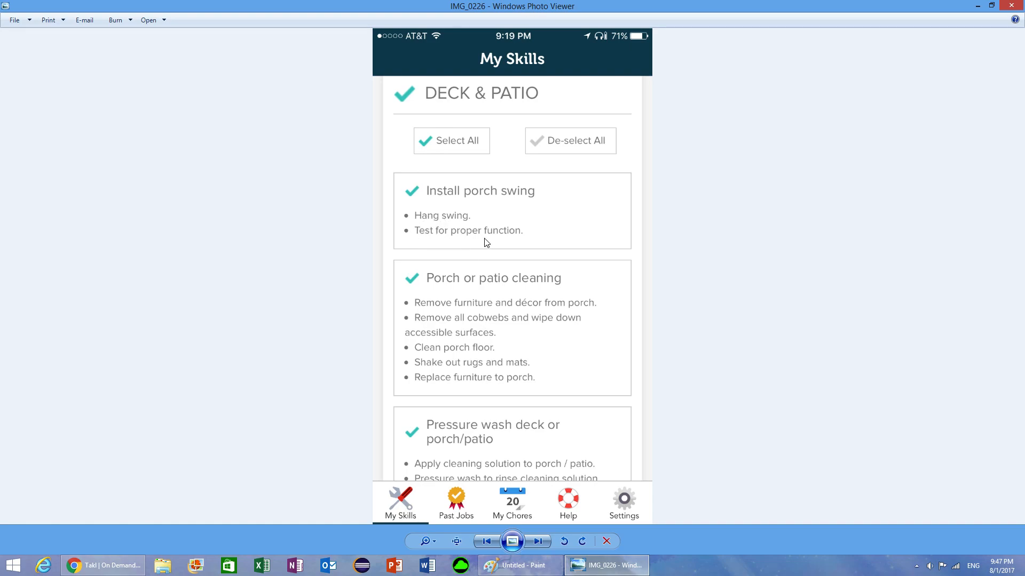
pyautogui.moveTo(320, 225)
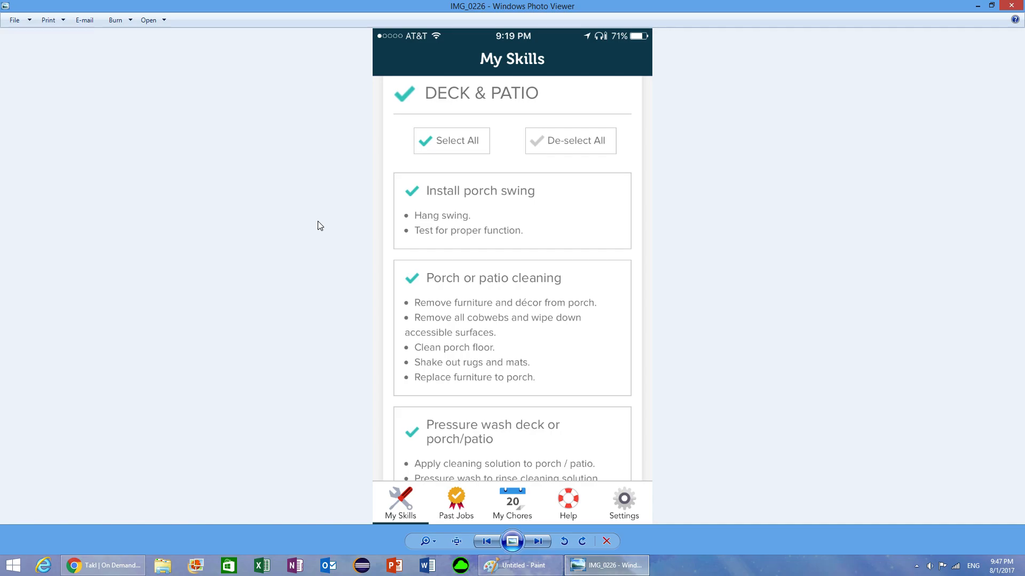
pyautogui.moveTo(487, 535)
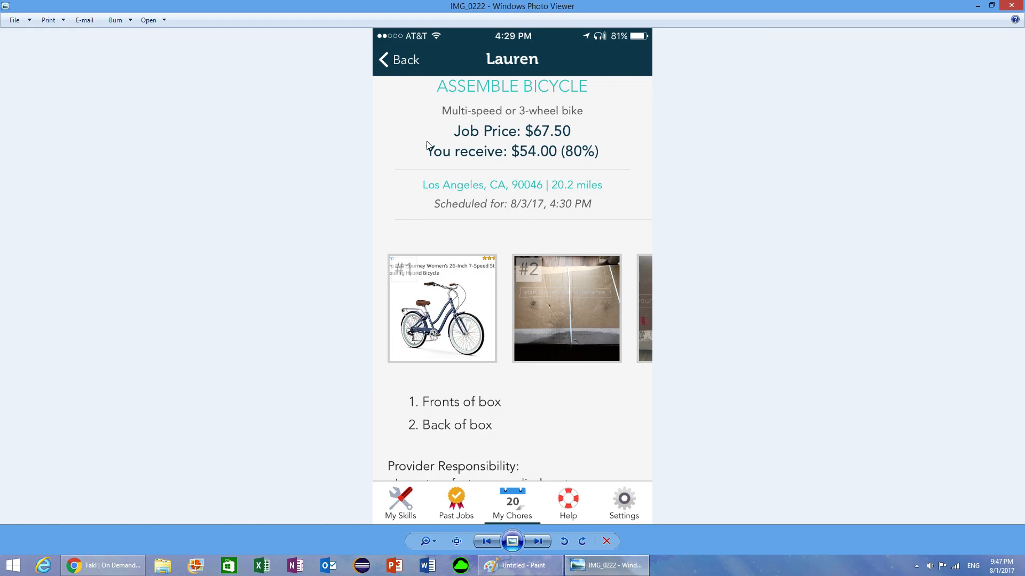
pyautogui.moveTo(556, 198)
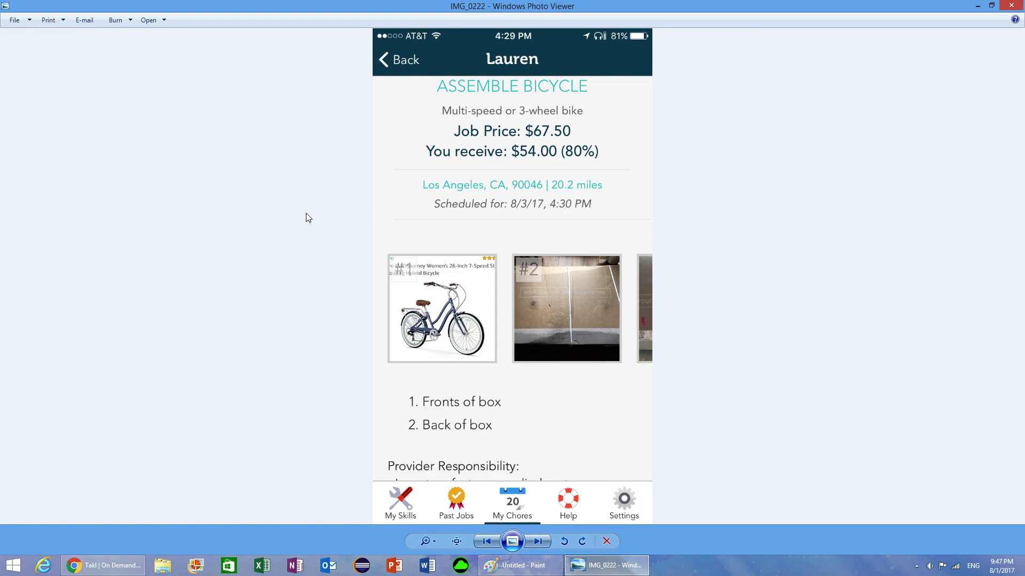
pyautogui.moveTo(578, 213)
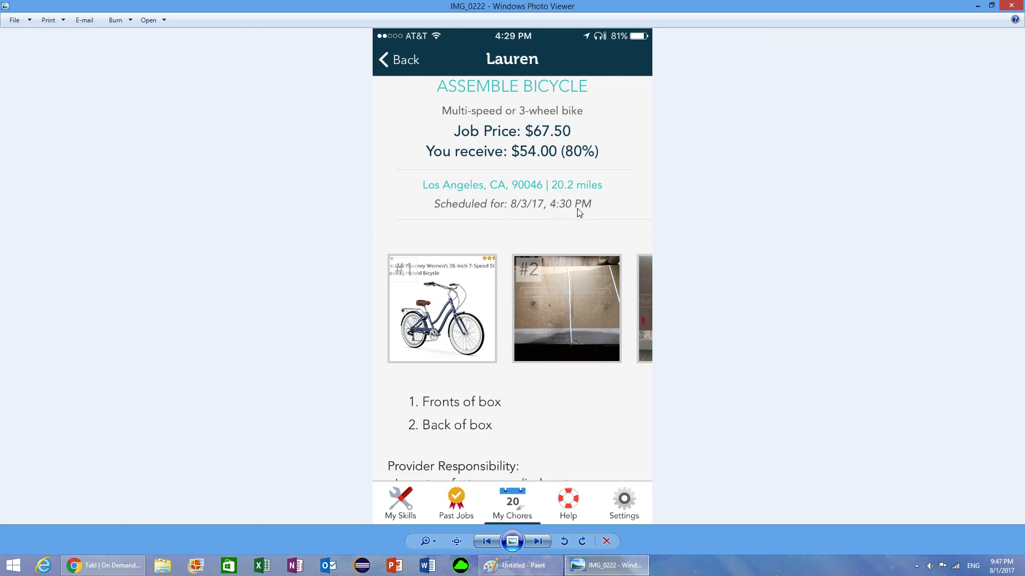
pyautogui.moveTo(312, 204)
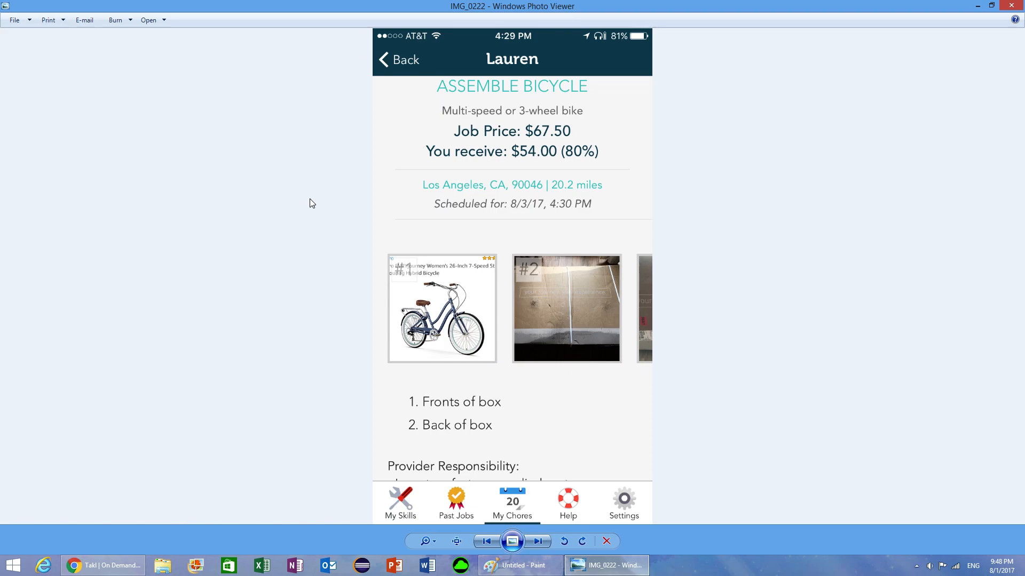
pyautogui.moveTo(486, 516)
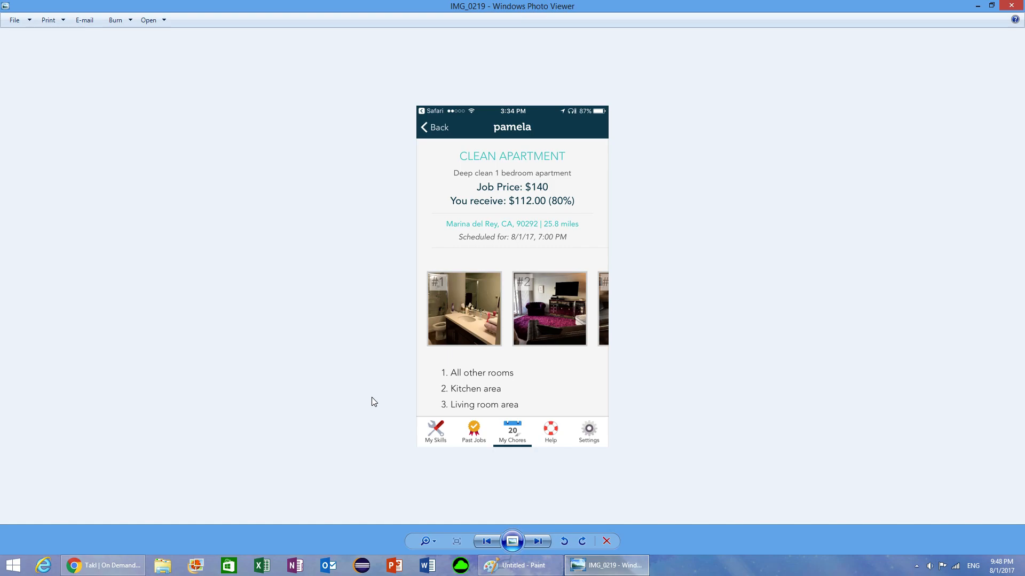
pyautogui.moveTo(520, 209)
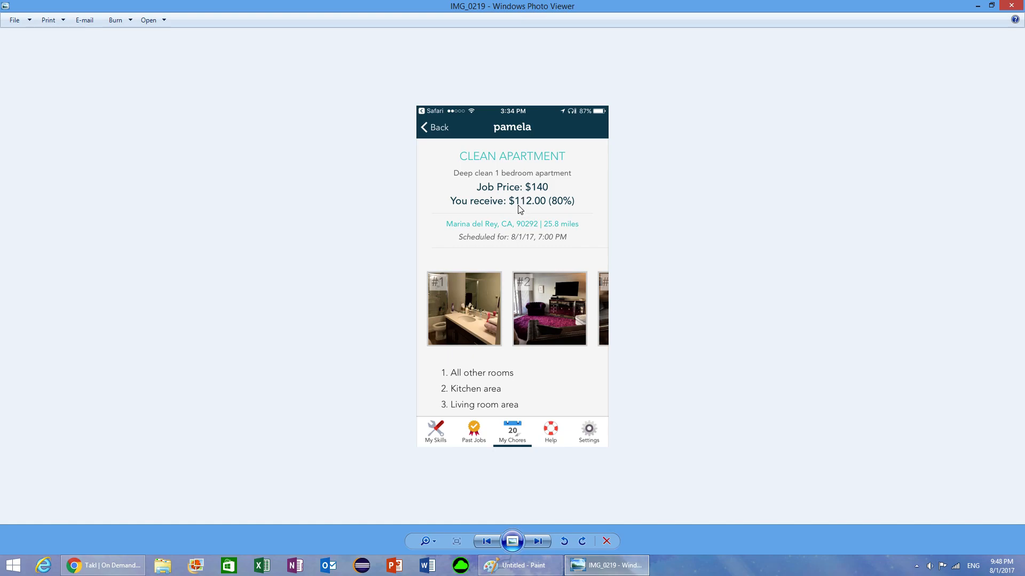
pyautogui.moveTo(422, 219)
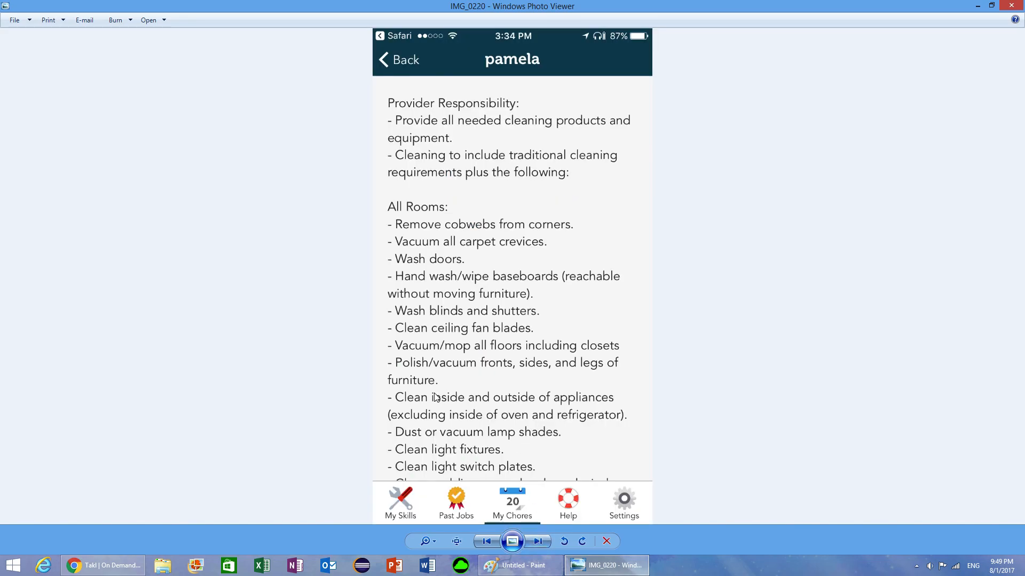
pyautogui.moveTo(366, 111)
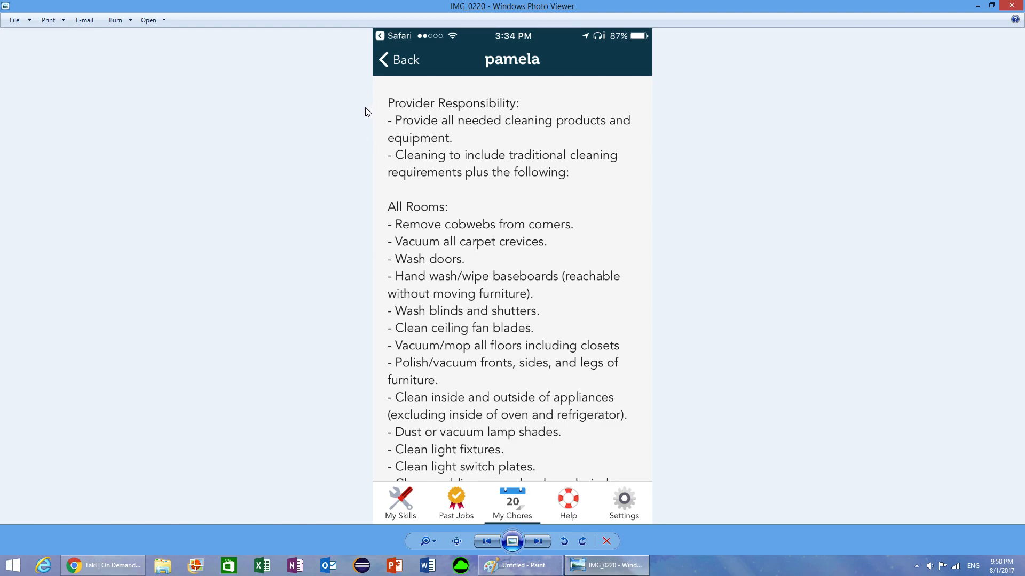
pyautogui.moveTo(420, 195)
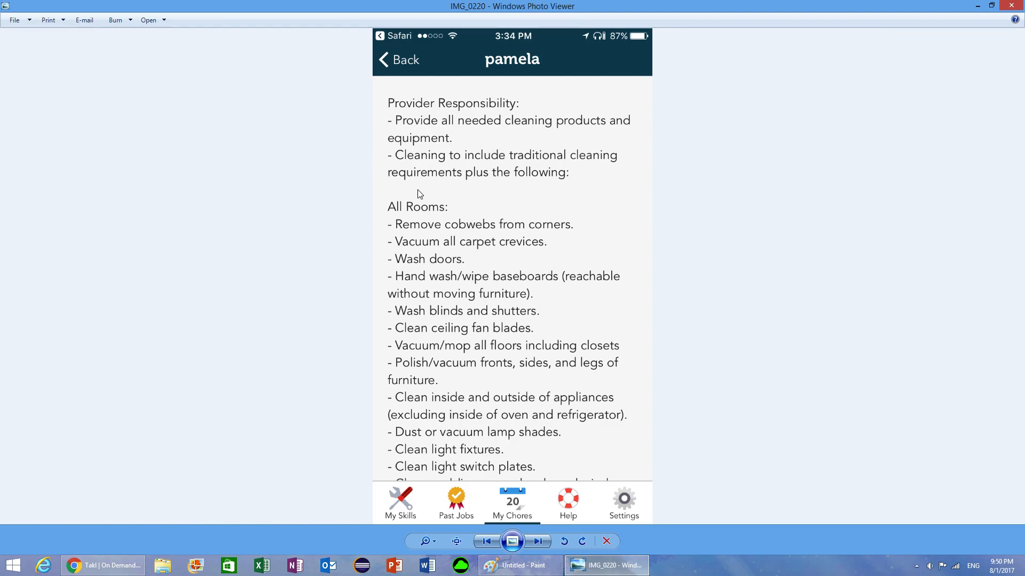
pyautogui.moveTo(345, 193)
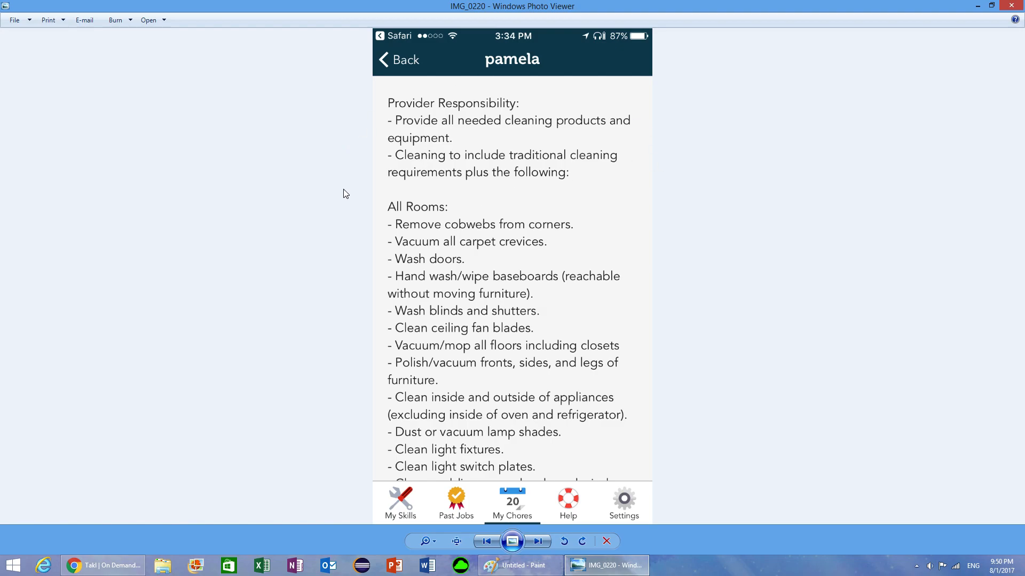
pyautogui.moveTo(343, 257)
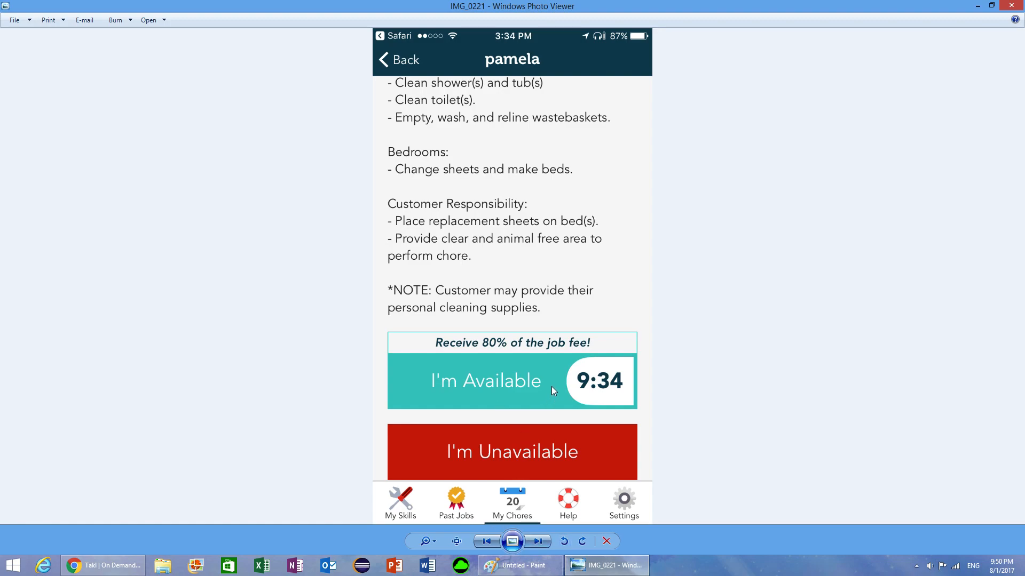
pyautogui.moveTo(587, 334)
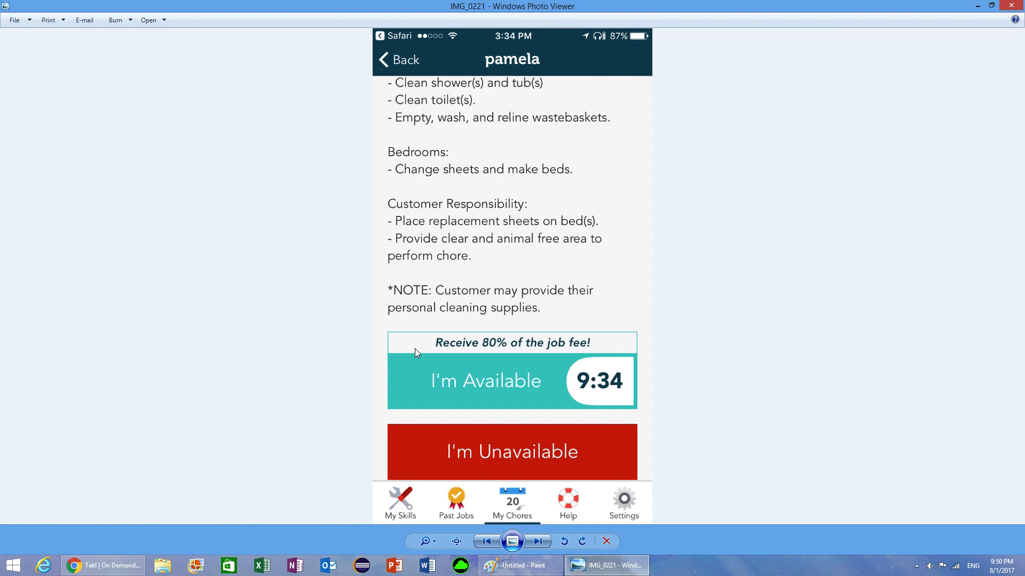
pyautogui.moveTo(367, 344)
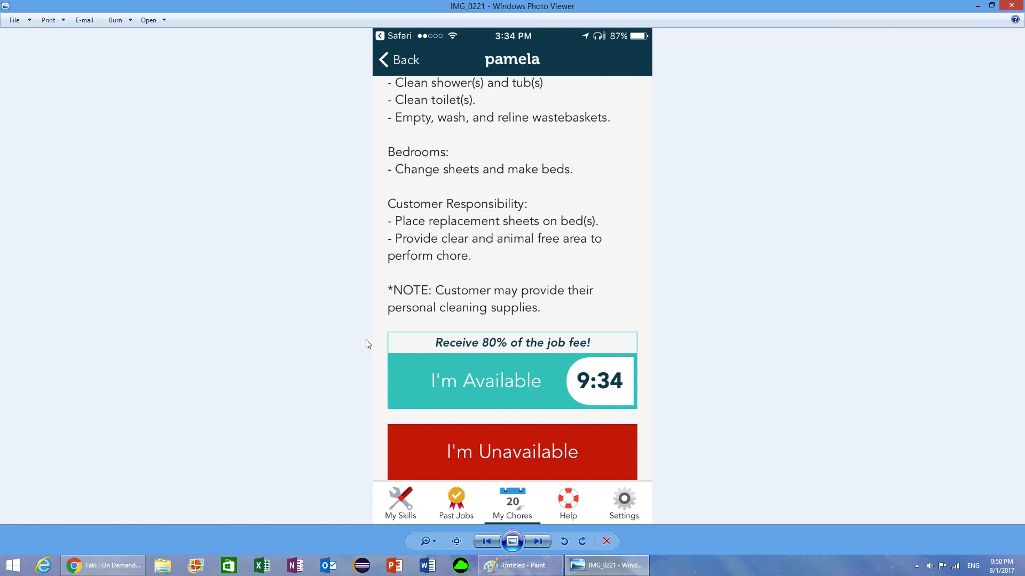
pyautogui.moveTo(495, 343)
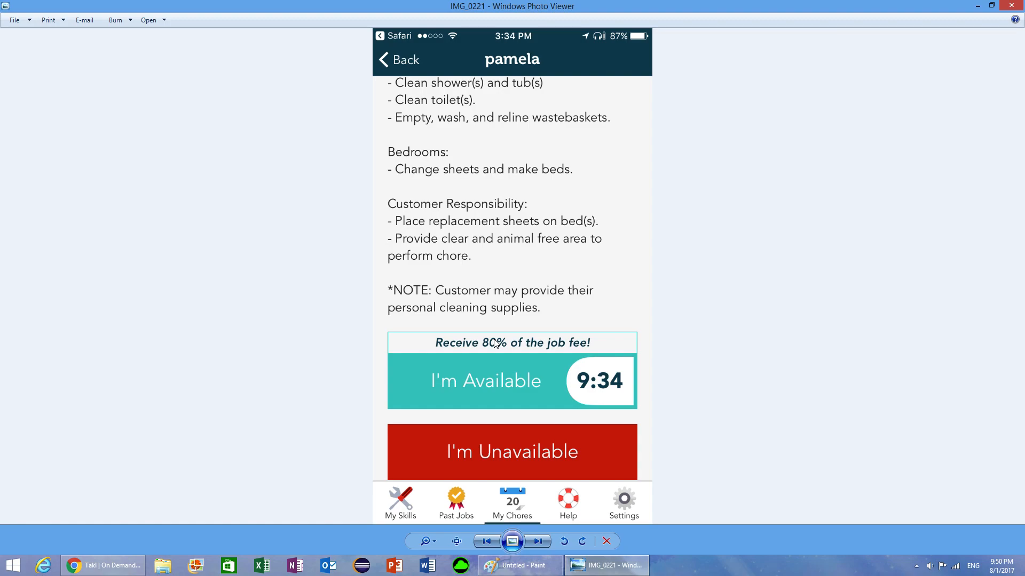
pyautogui.moveTo(492, 345)
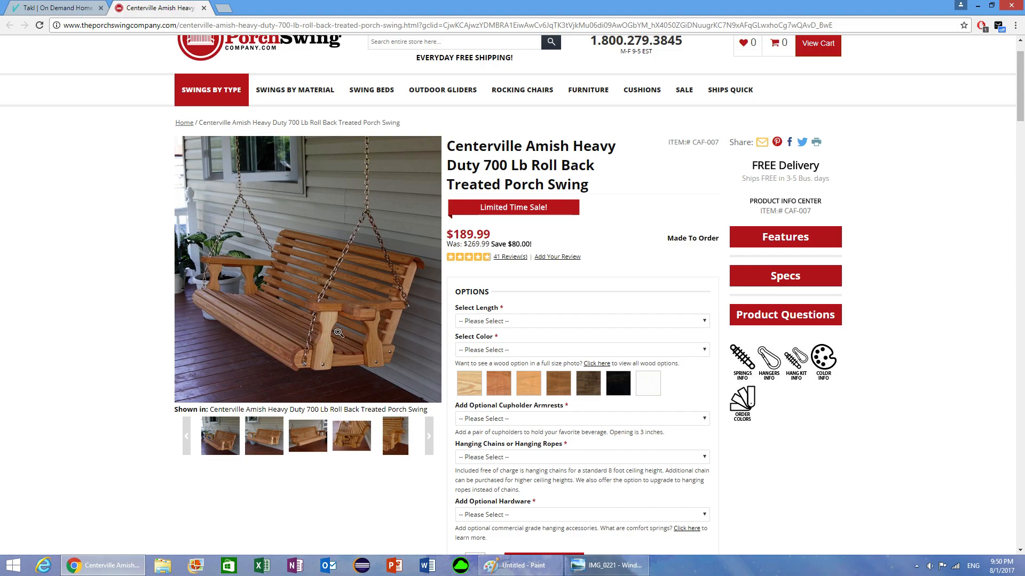
pyautogui.moveTo(133, 262)
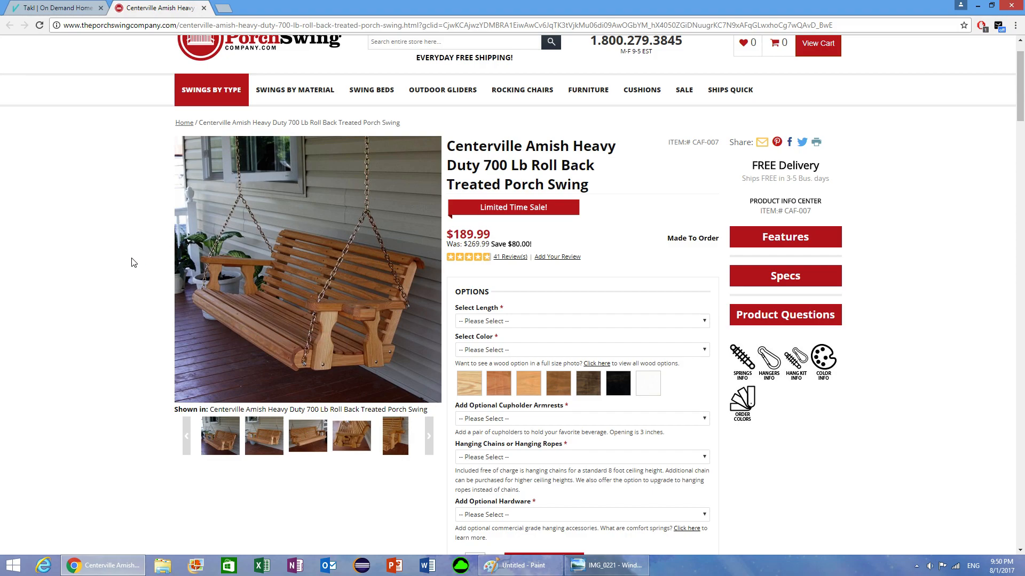
pyautogui.moveTo(143, 244)
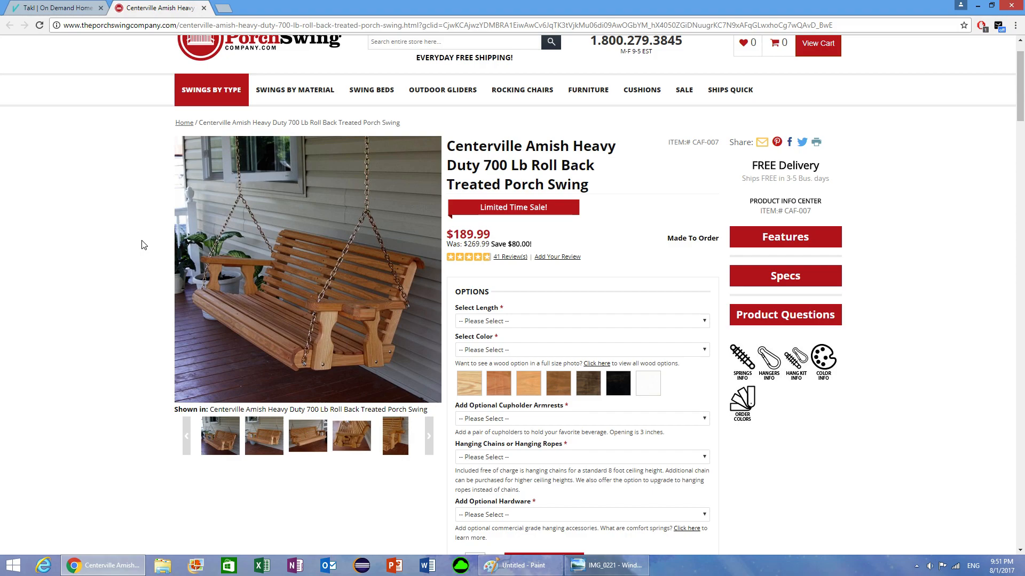
pyautogui.moveTo(273, 273)
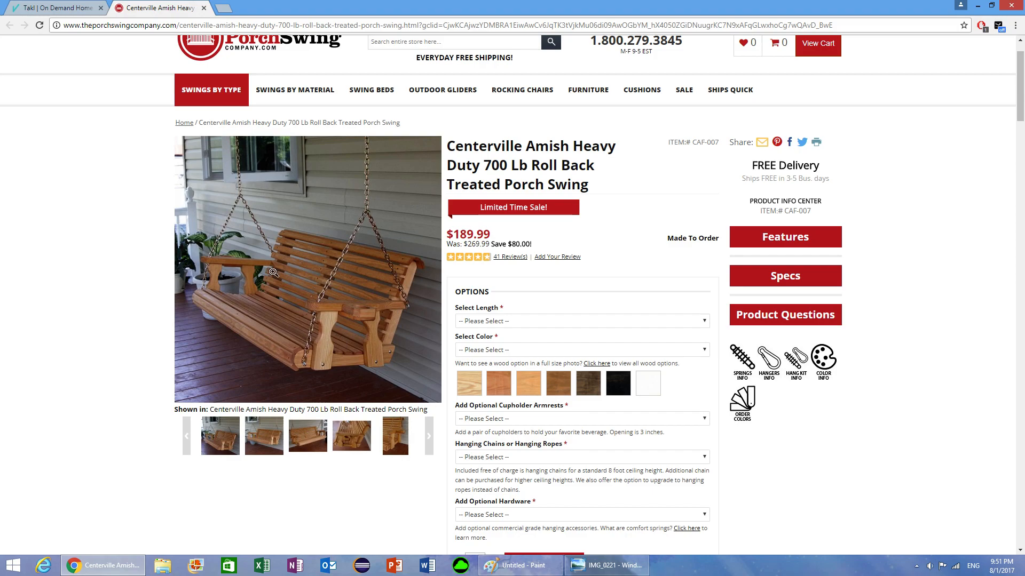
pyautogui.moveTo(164, 274)
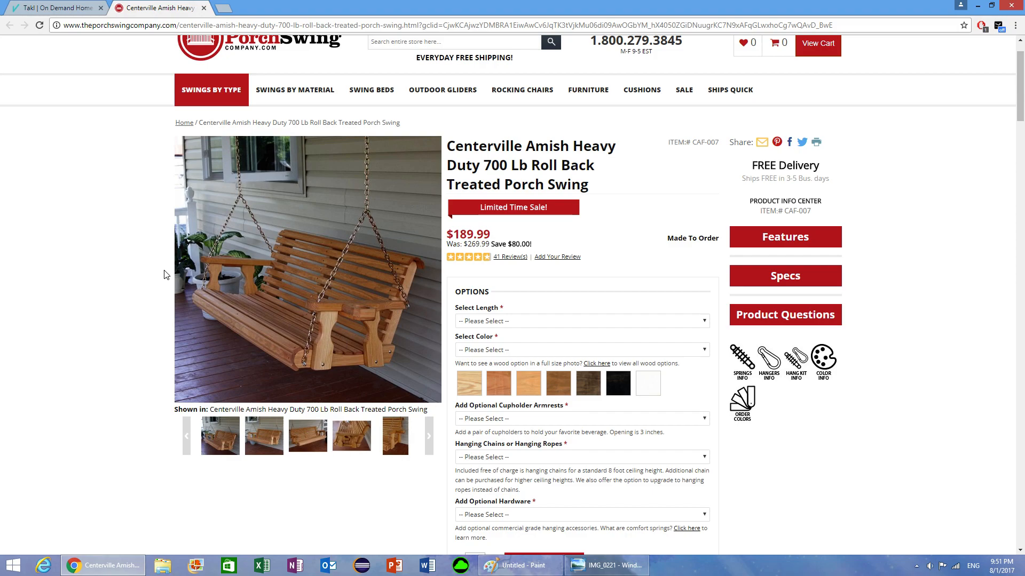
pyautogui.moveTo(114, 148)
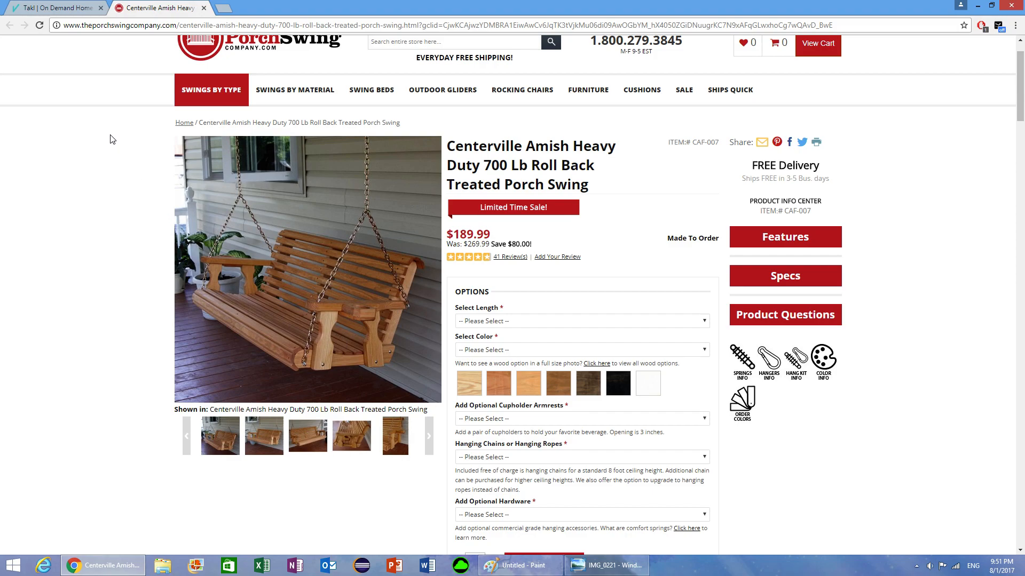
# Step: Glance at the Takl tab, then return to Photo Viewer's My Skills counts screenshot
pyautogui.click(55, 7)
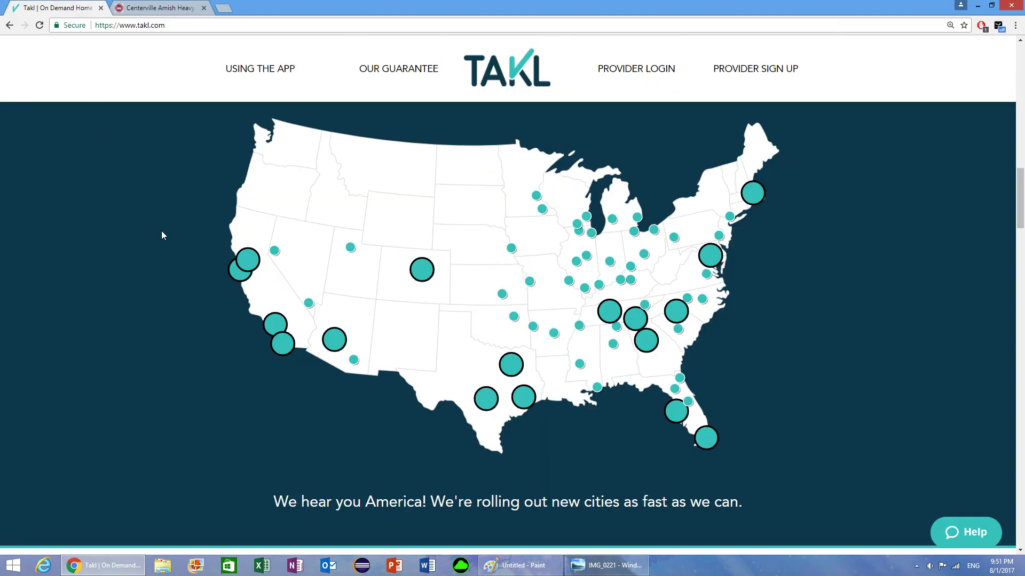
pyautogui.click(604, 565)
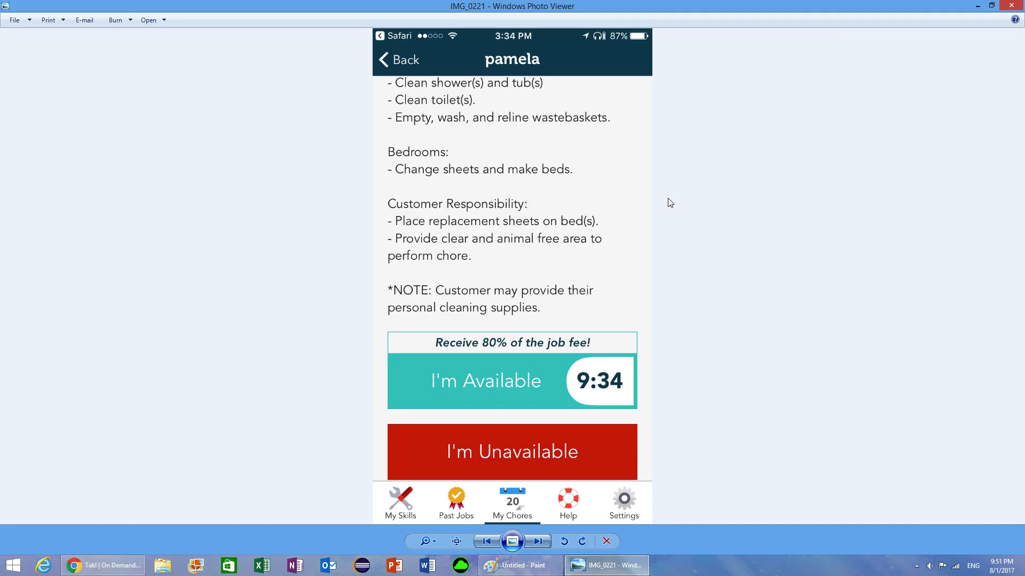
pyautogui.click(537, 541)
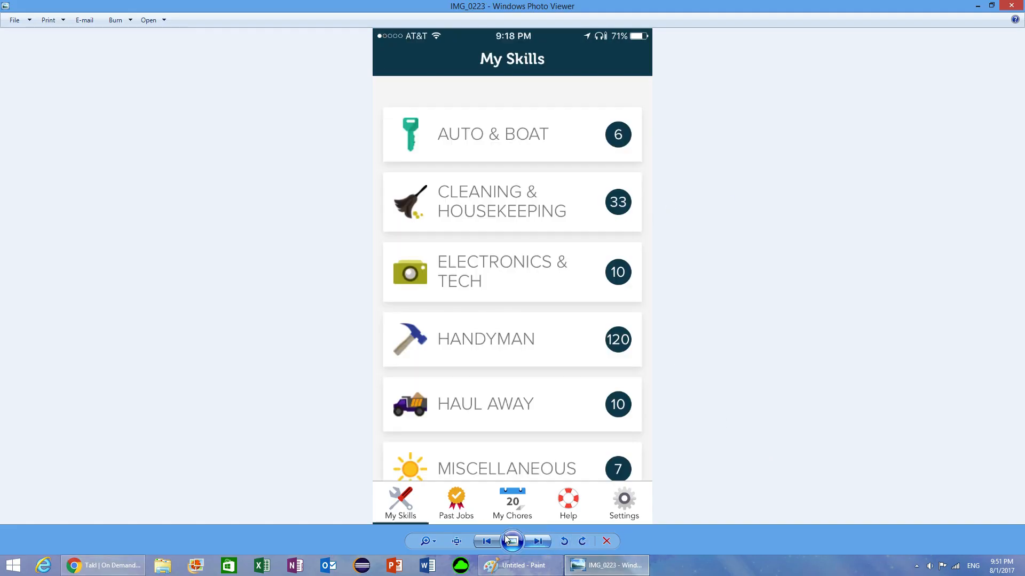